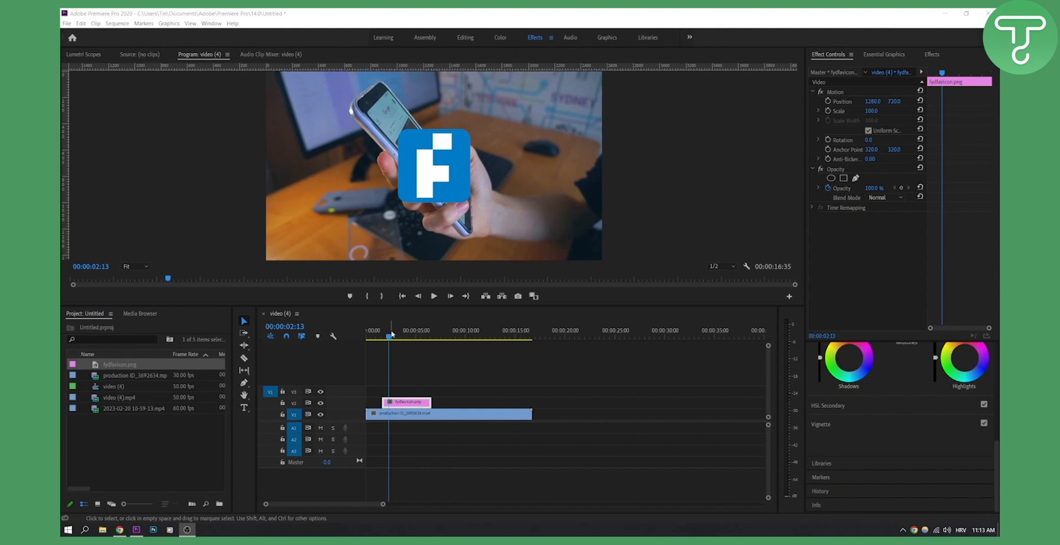
# Select the phone footage clip on V1 so its effect settings show at 00:00:01:49.
pyautogui.click(433, 296)
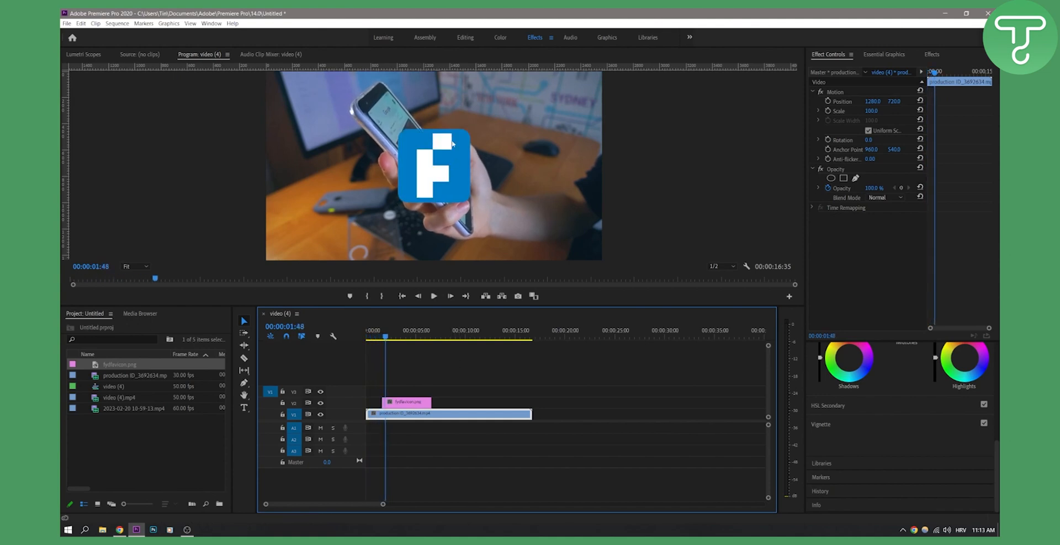
pyautogui.moveTo(498, 109)
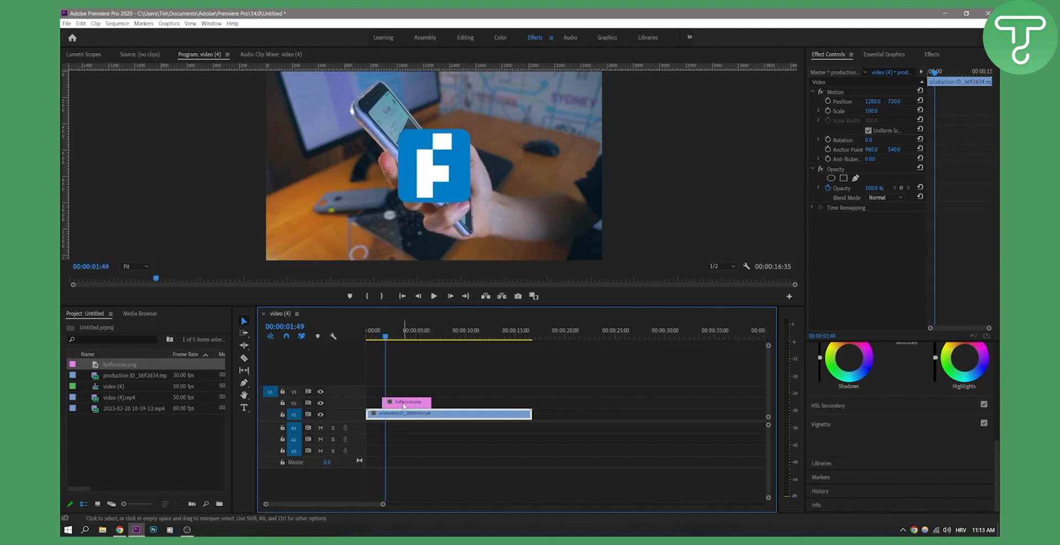
# Apply Color Balance (RGB) from the Effects panel to the logo clip and set Green to 120.
pyautogui.click(405, 402)
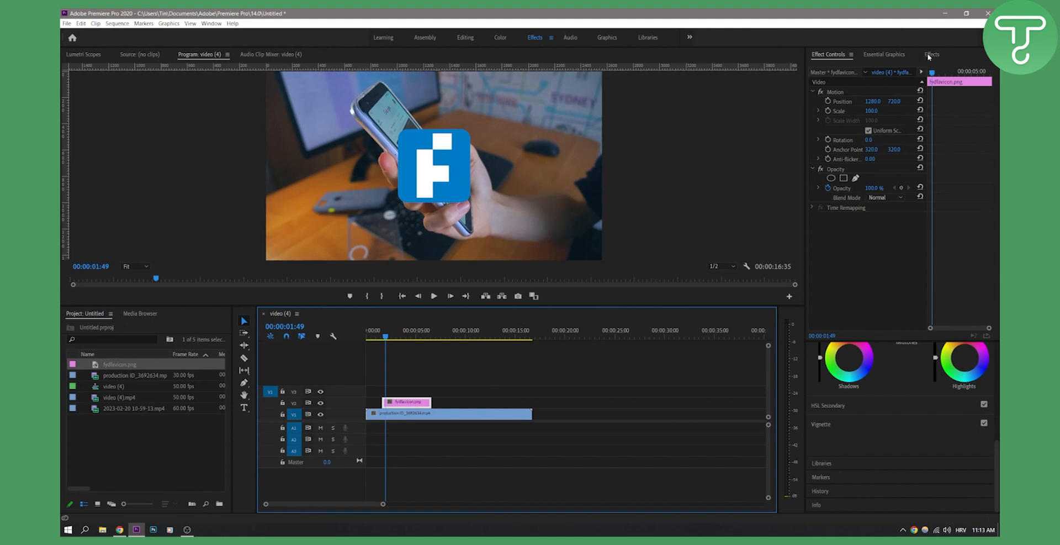
pyautogui.click(932, 55)
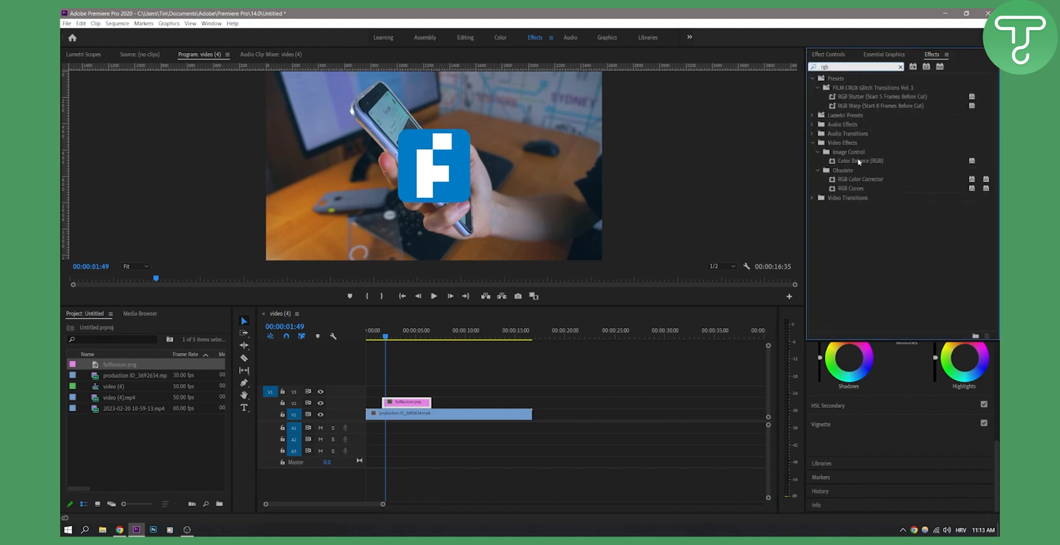
pyautogui.moveTo(870, 163)
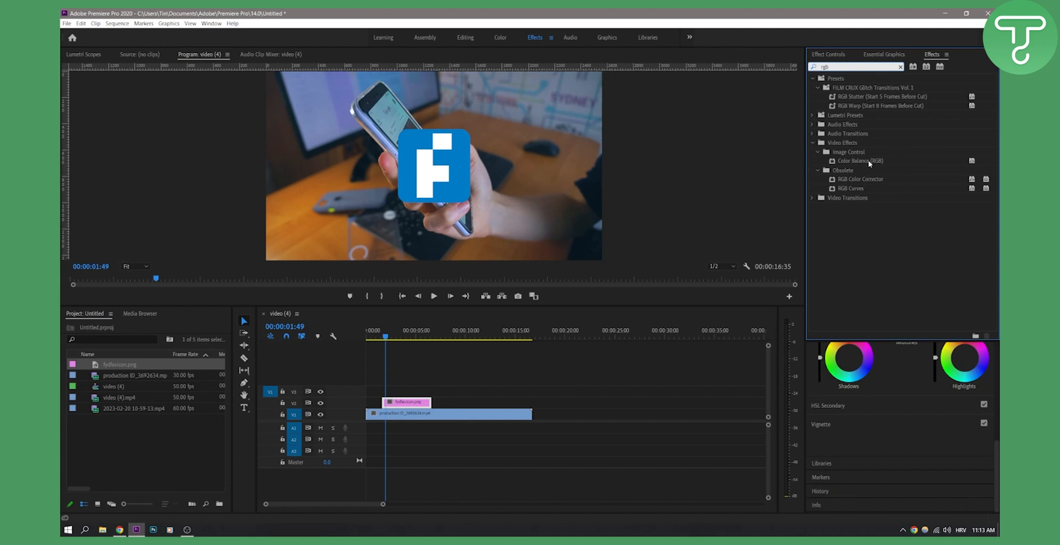
pyautogui.click(859, 160)
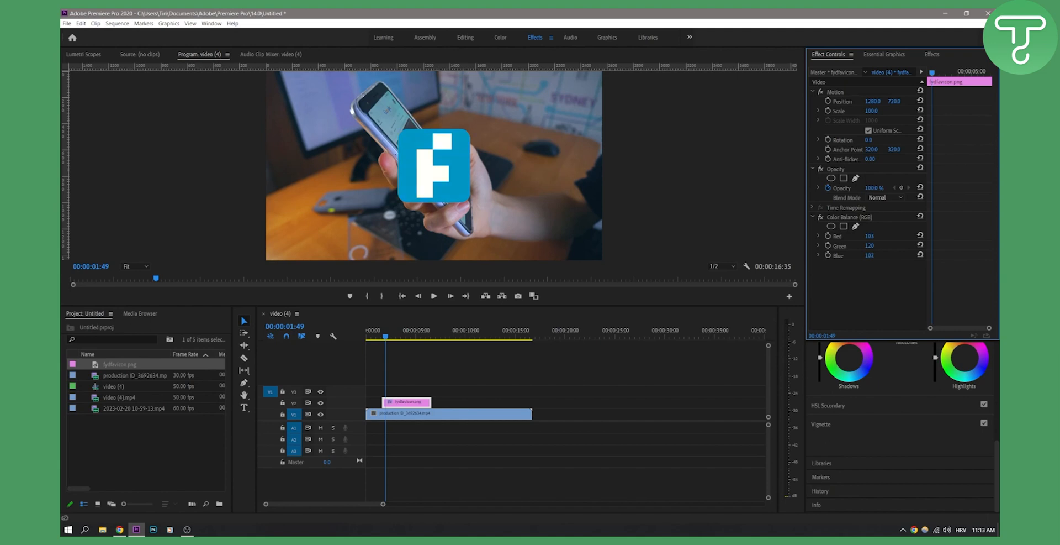
# Lower Blue to 0 to preview the tint, then delete the Color Balance (RGB) effect.
pyautogui.click(869, 255)
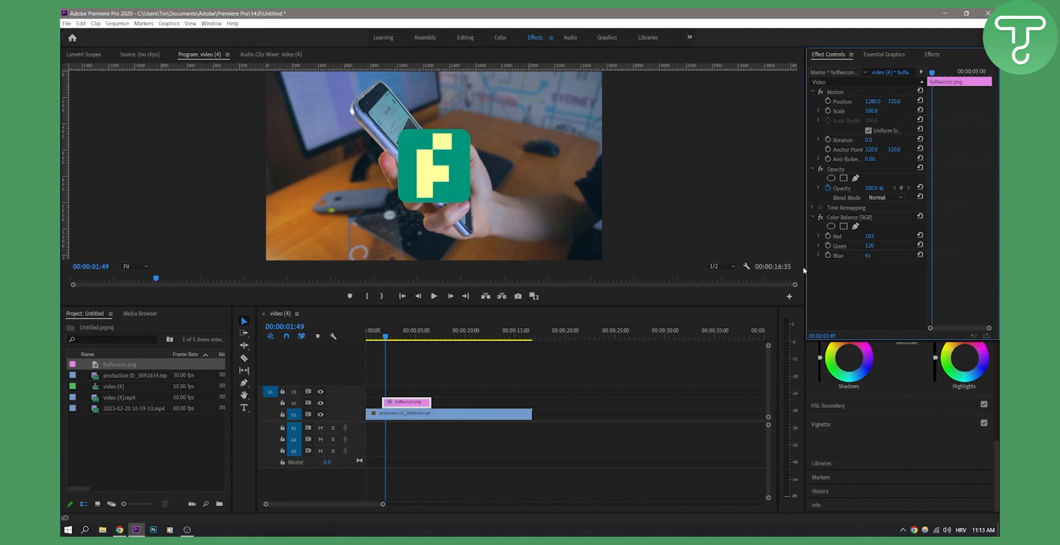
pyautogui.moveTo(863, 247)
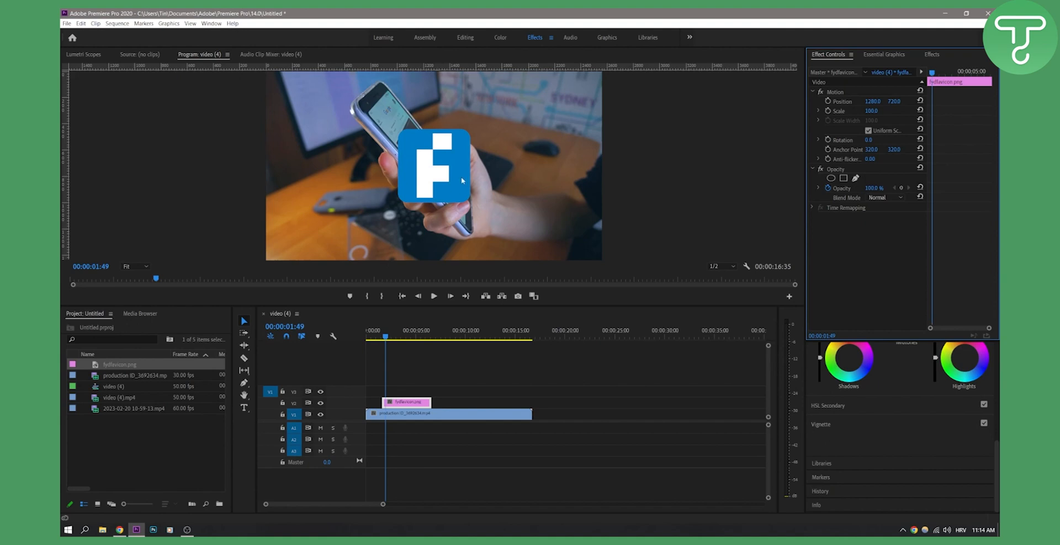
pyautogui.moveTo(920, 29)
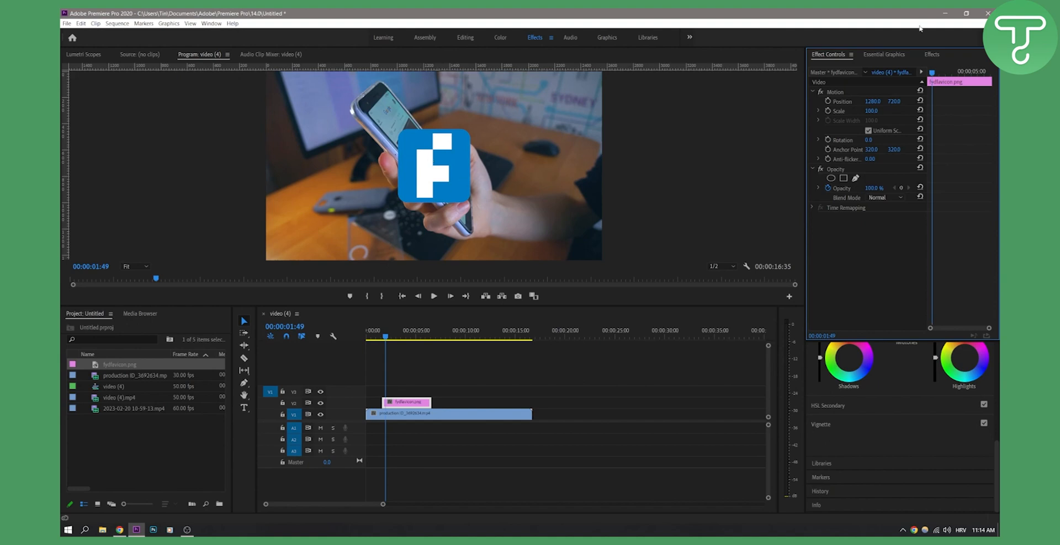
# Apply Perspective > Basic 3D to the logo and adjust Swivel, Tilt, Distance and Position Y.
pyautogui.click(932, 54)
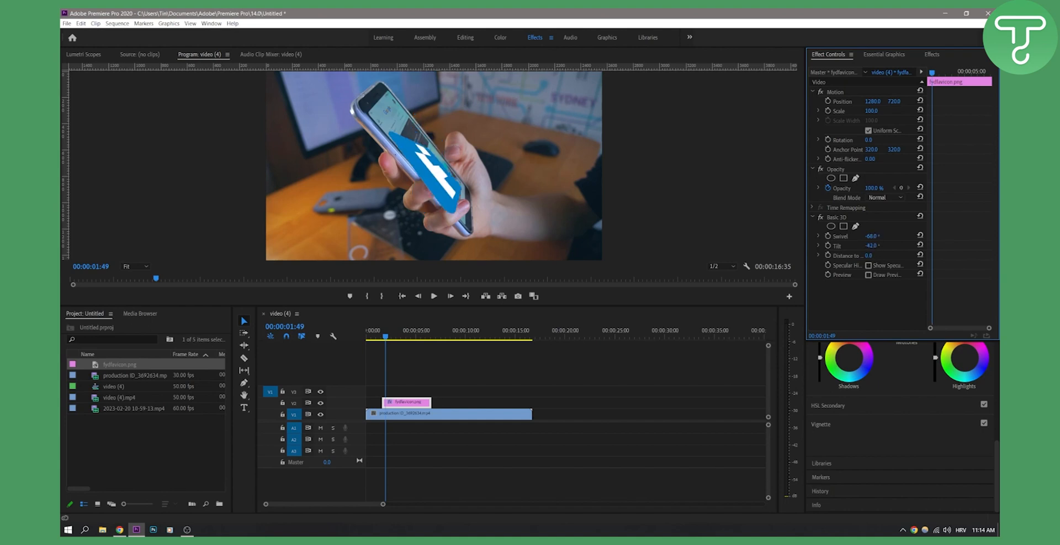
pyautogui.click(873, 246)
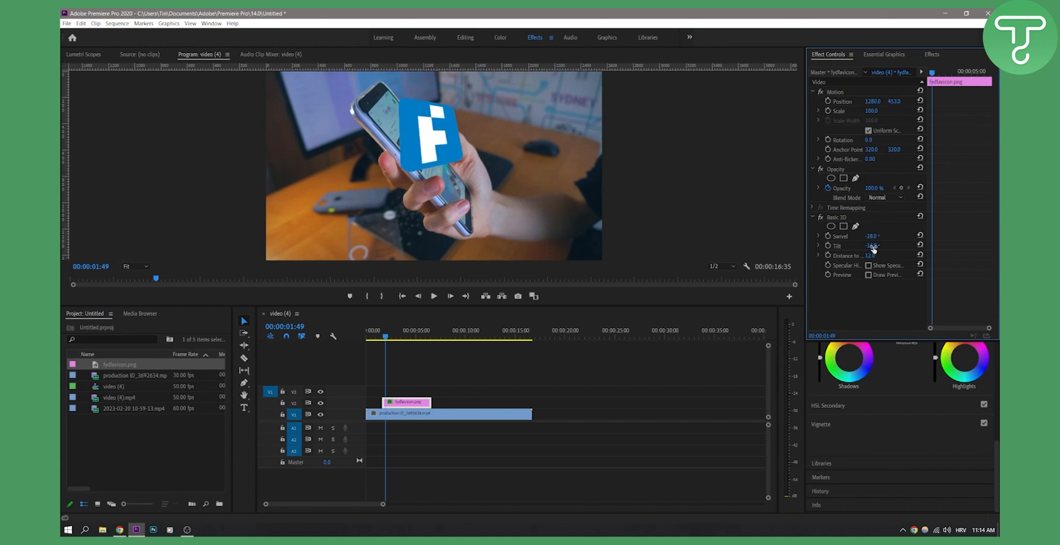
# Set Basic 3D Swivel -54, Tilt -38, Distance -10 and Position Y 520 on the logo.
pyautogui.doubleClick(873, 235)
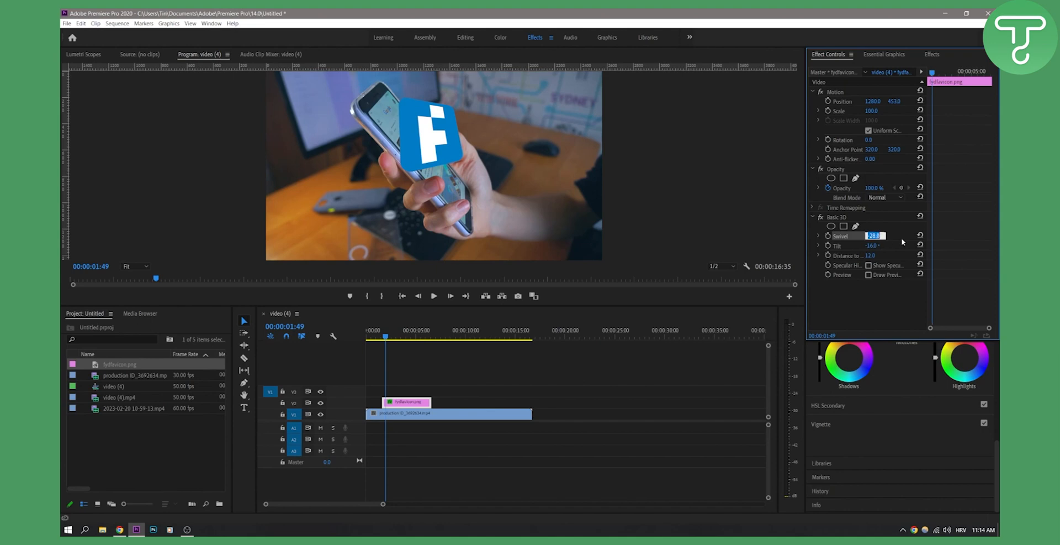
pyautogui.moveTo(875, 235); pyautogui.dragTo(839, 236)
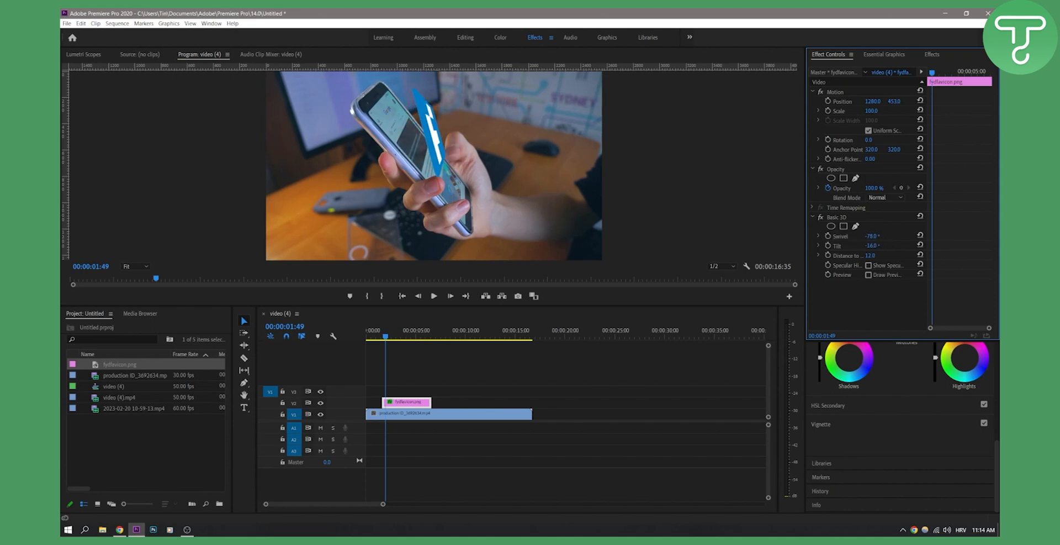
pyautogui.click(872, 236)
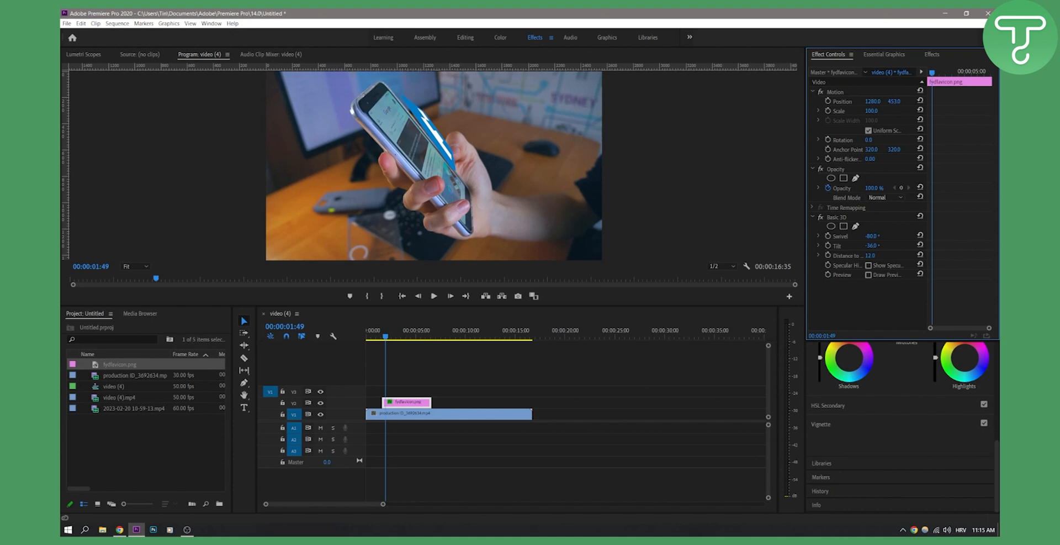
pyautogui.click(875, 245)
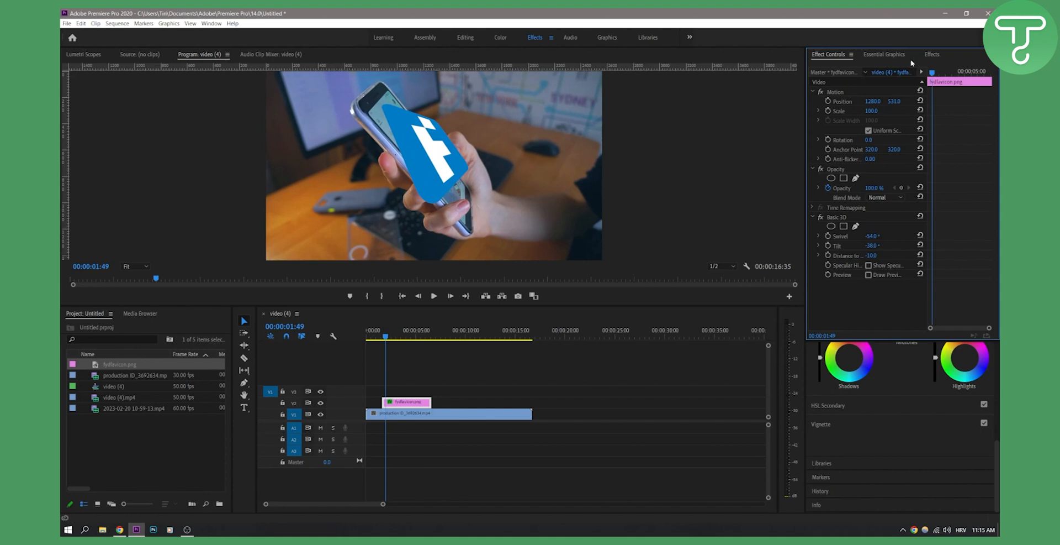
pyautogui.click(932, 54)
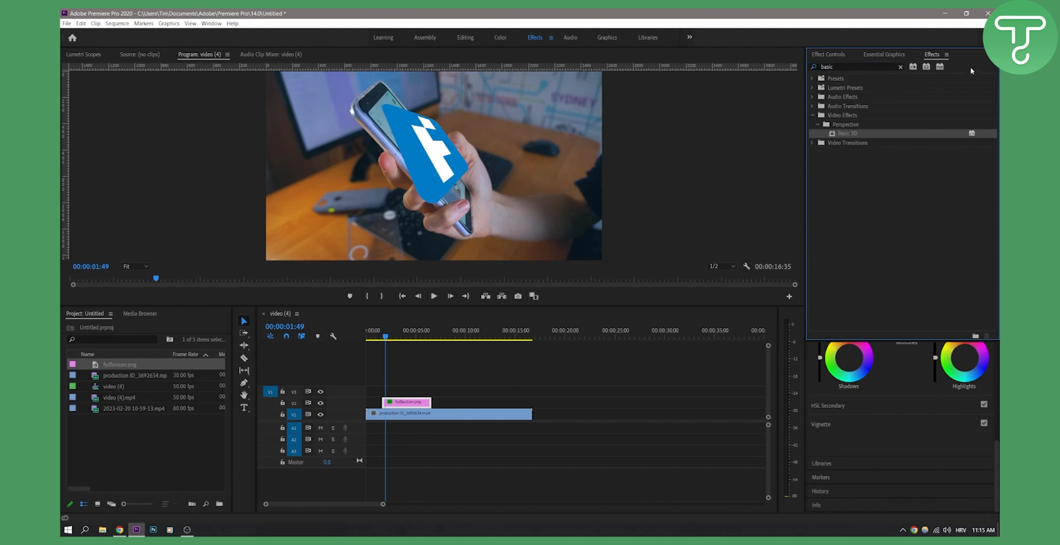
pyautogui.moveTo(443, 171)
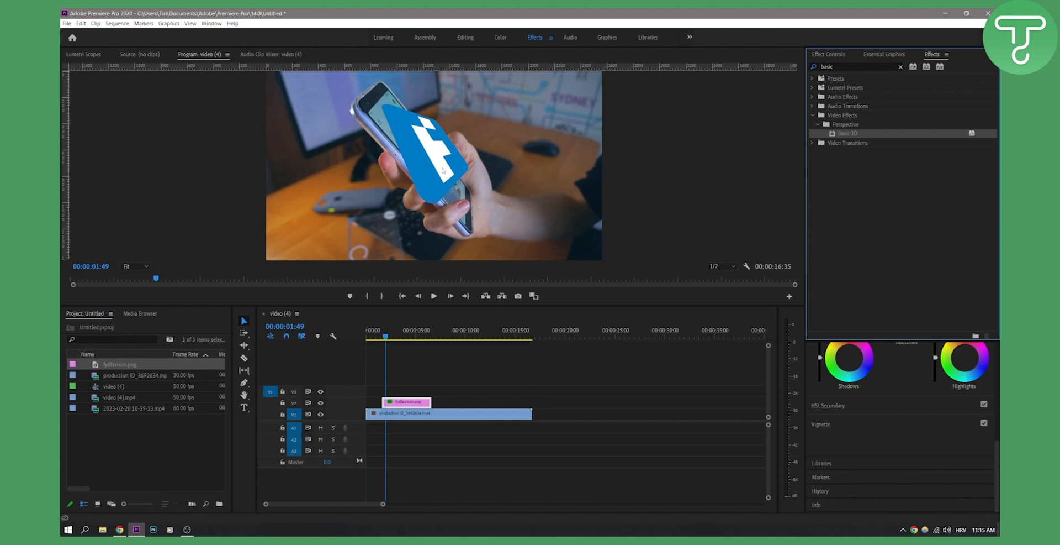
pyautogui.moveTo(461, 160)
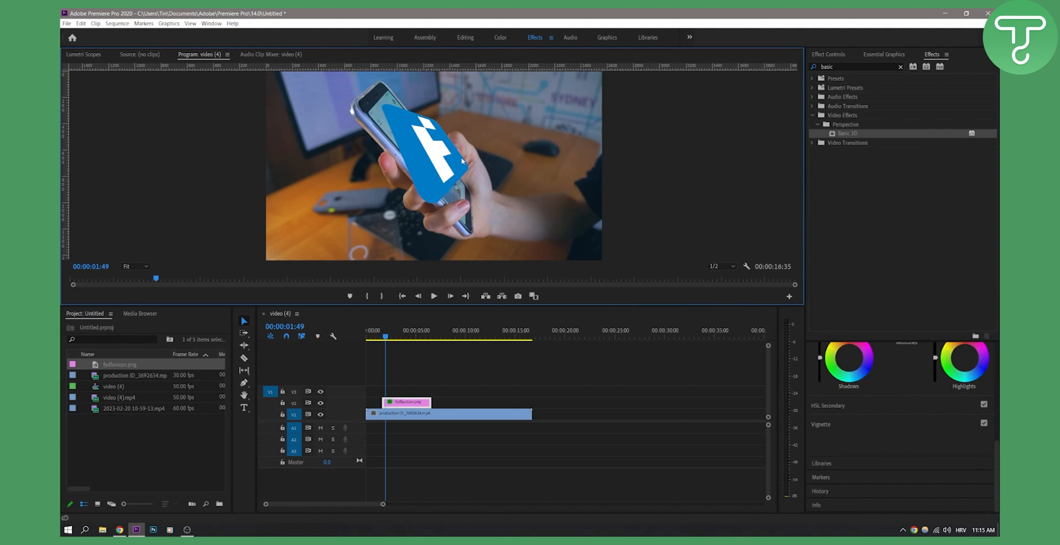
pyautogui.click(829, 54)
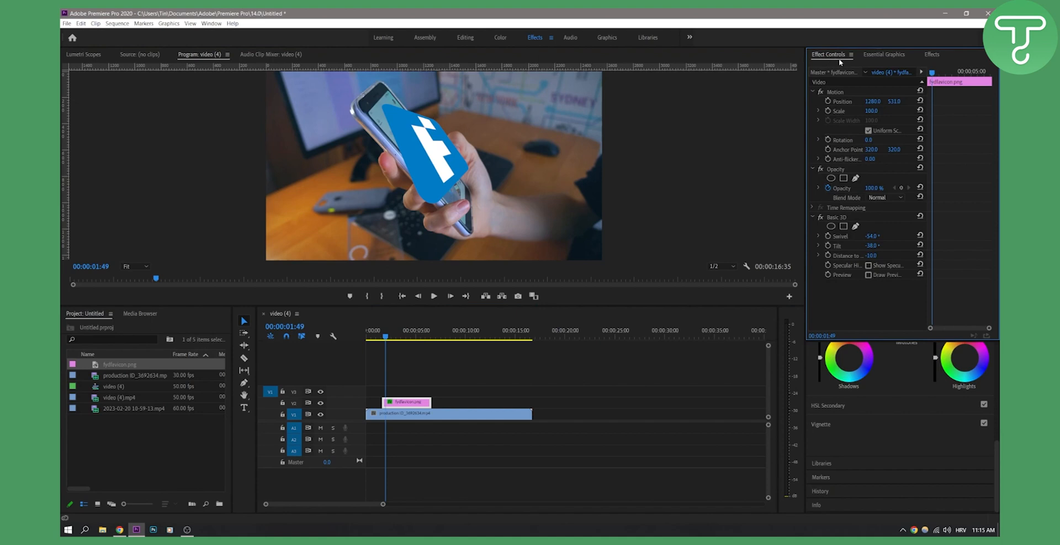